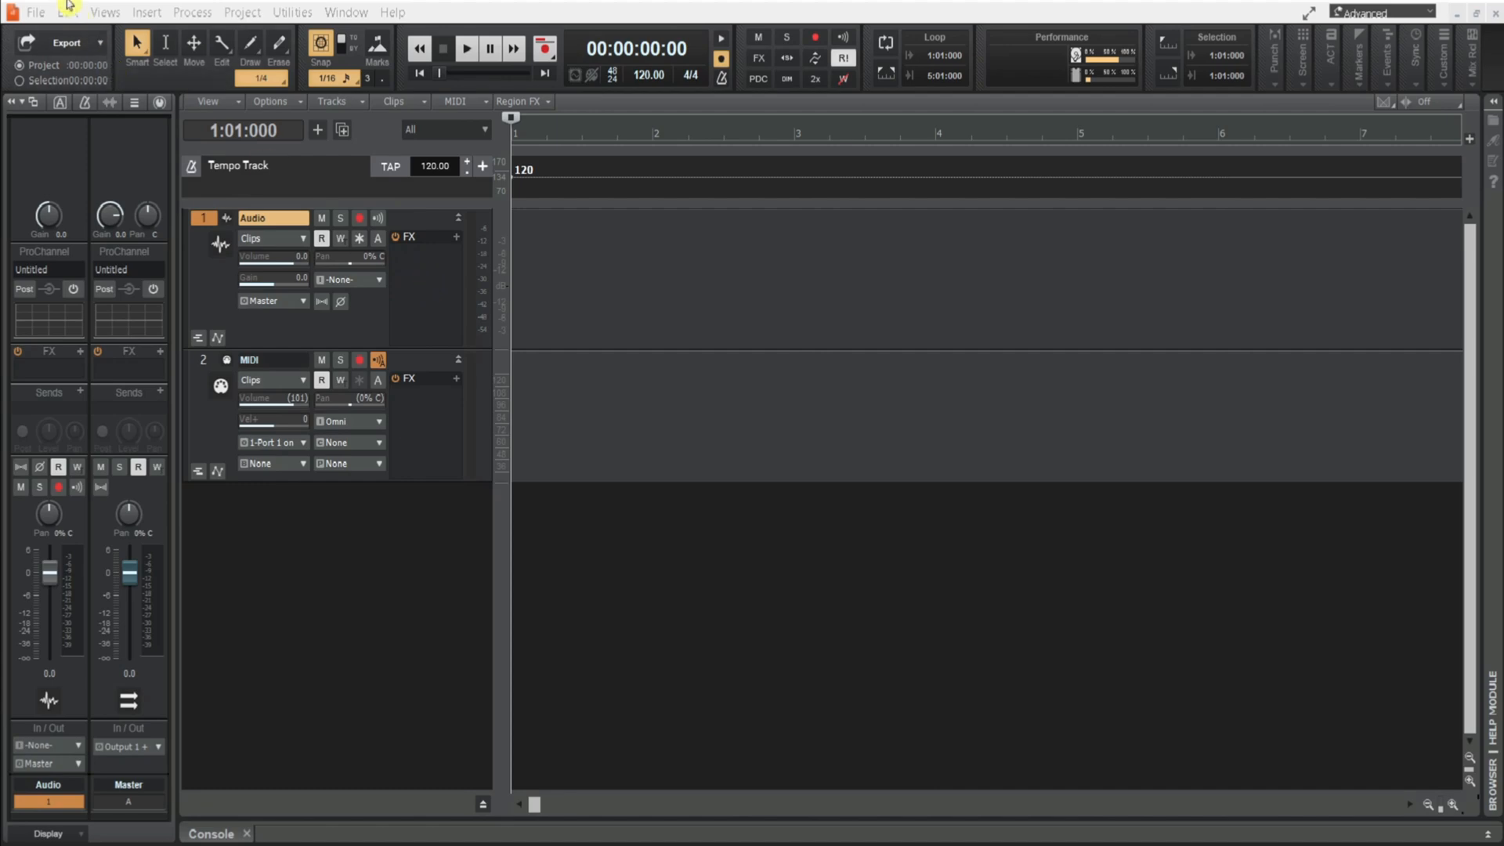
Step: Reach Preferences from the Edit menu, landing on the audio Devices page
left_click(66, 11)
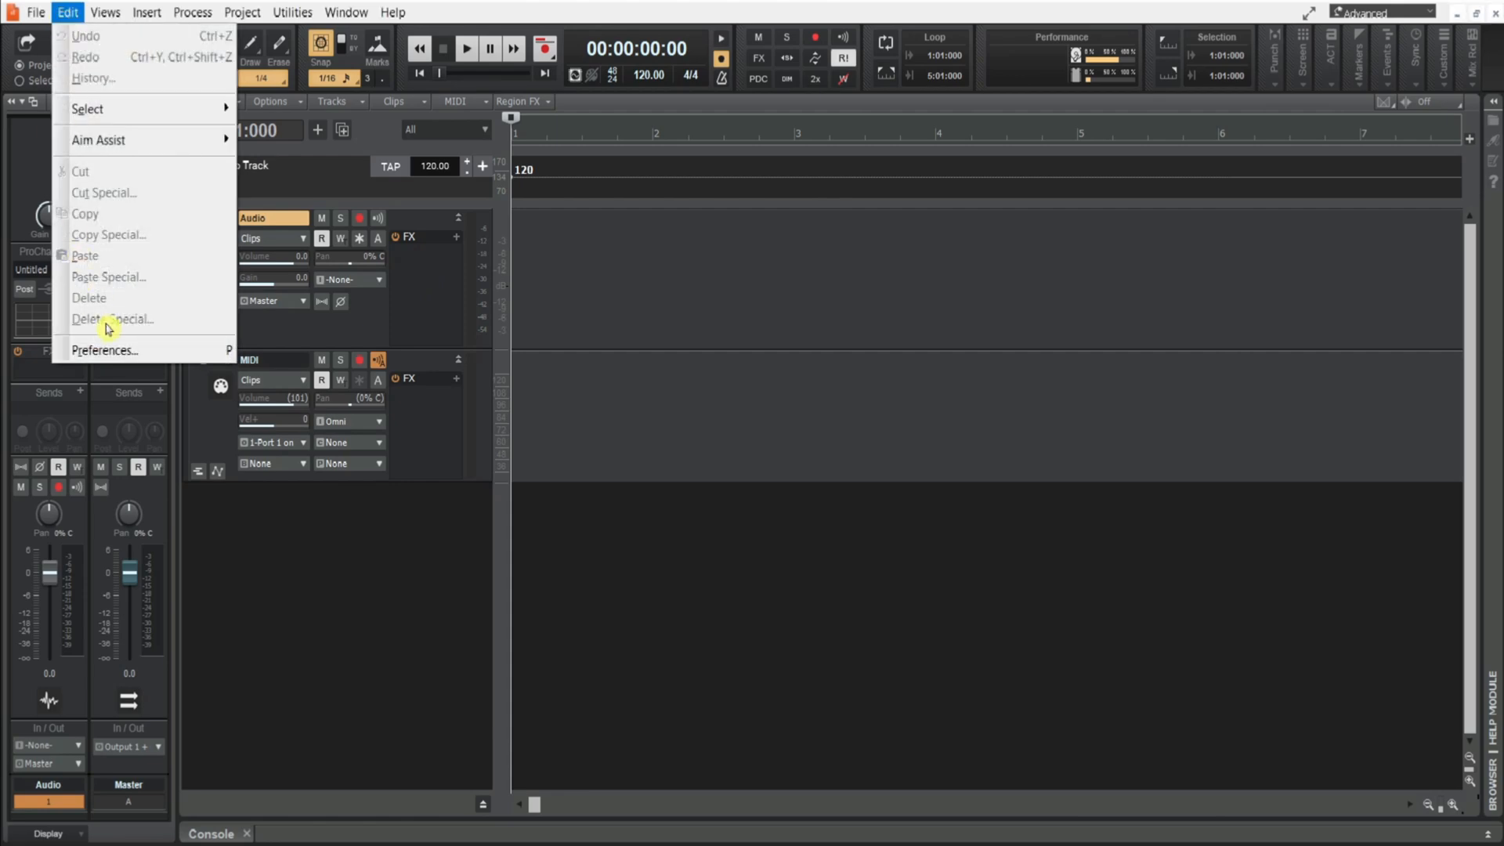
left_click(105, 350)
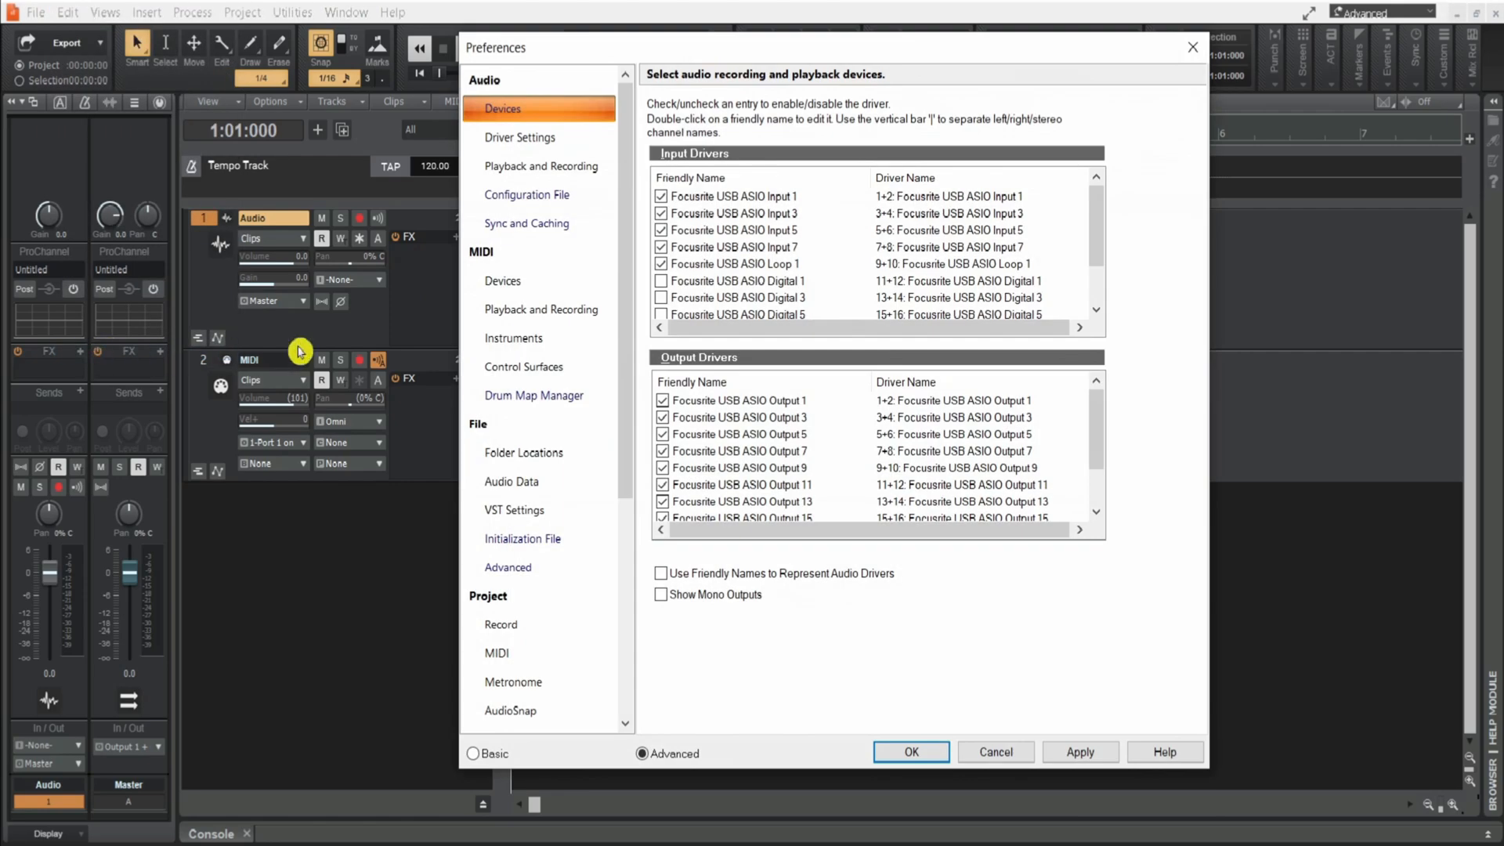
Step: On the File > VST Settings page, set the plug-in scan mode to Manual Scan
left_click(514, 510)
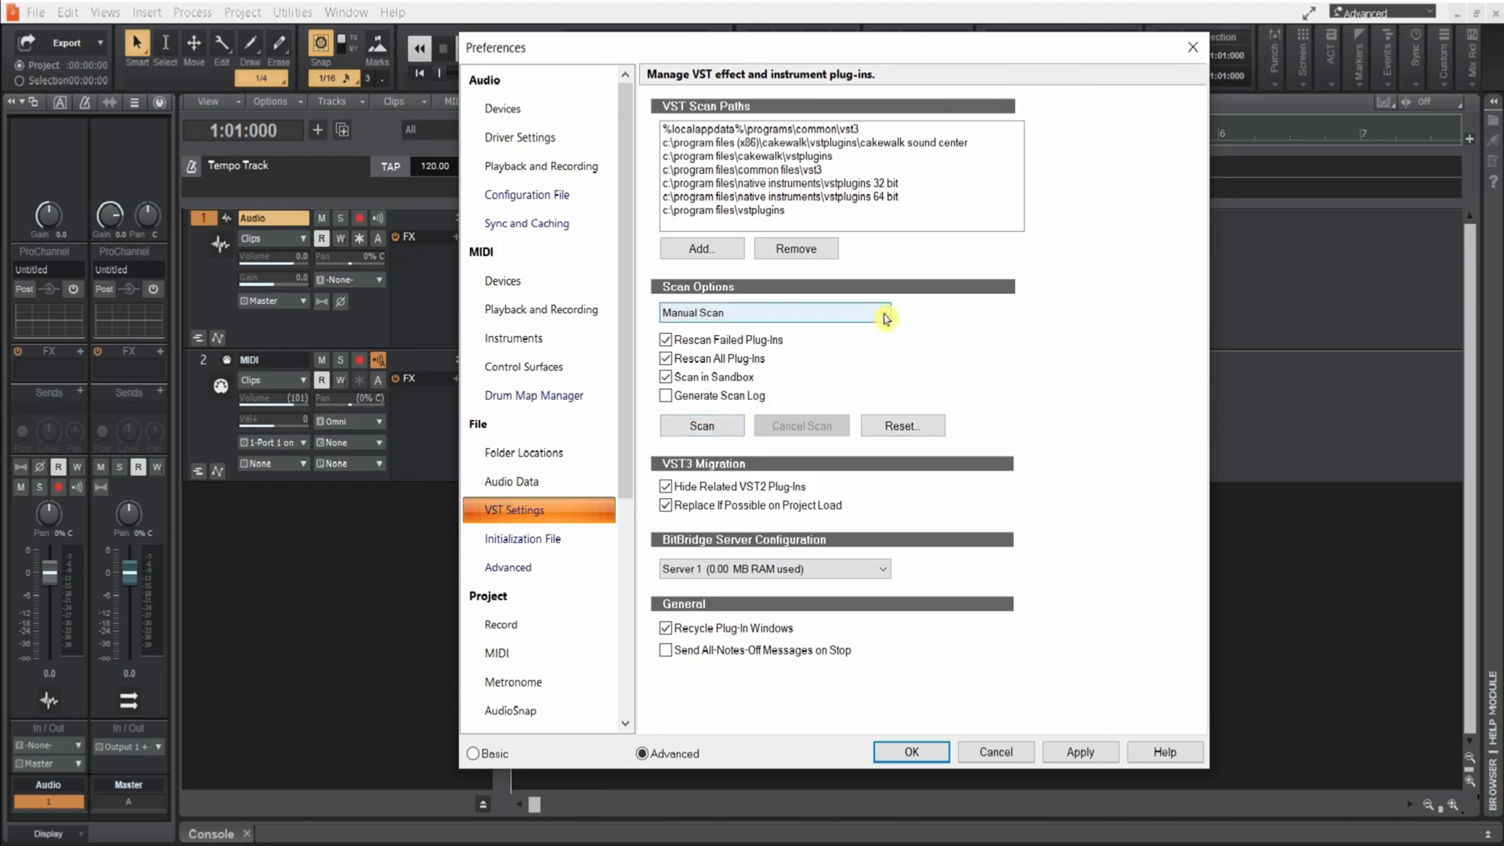
left_click(773, 313)
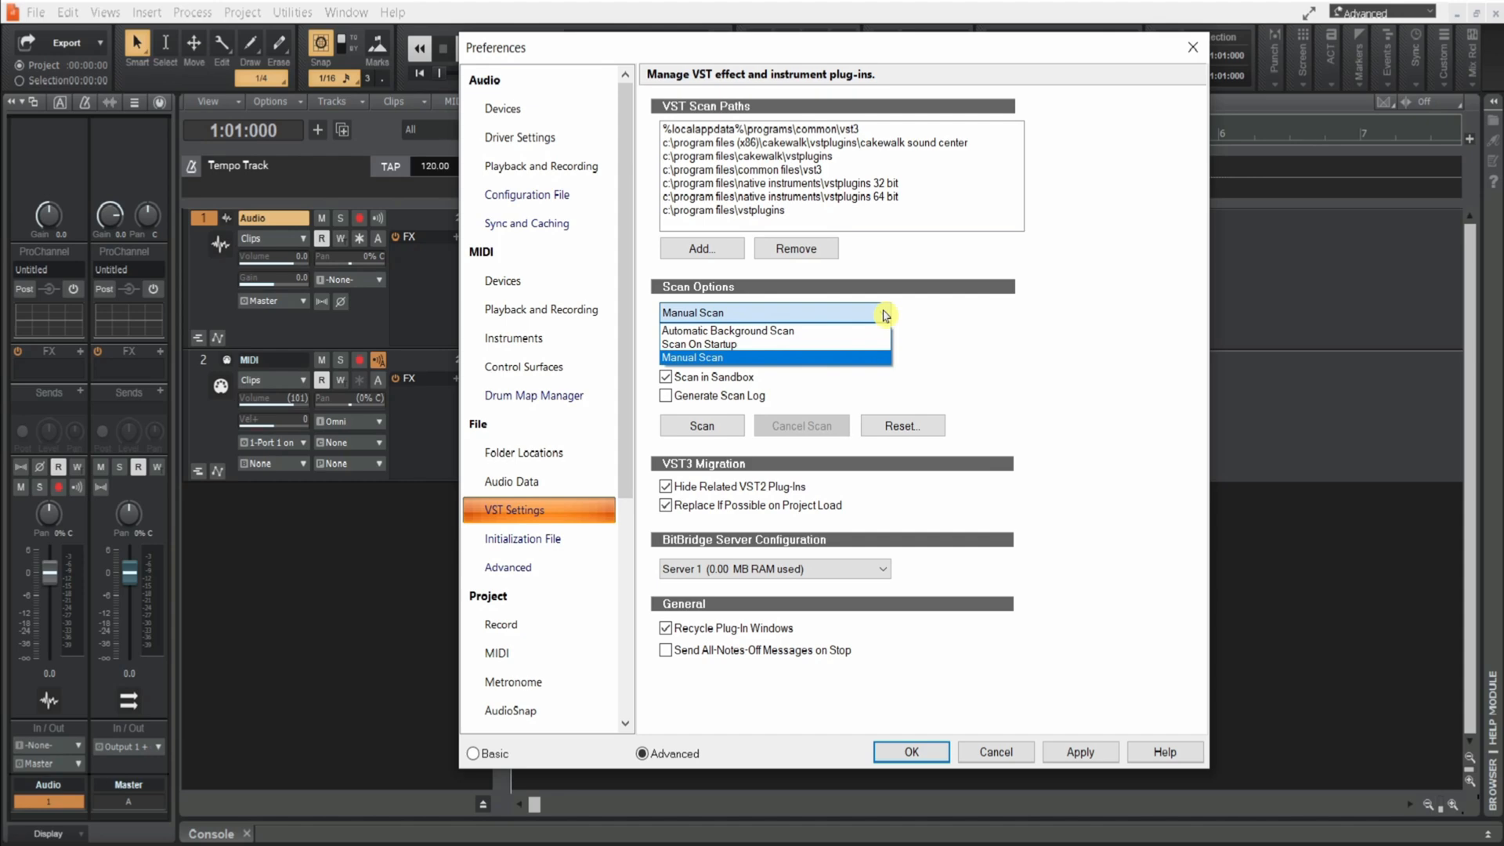
left_click(693, 357)
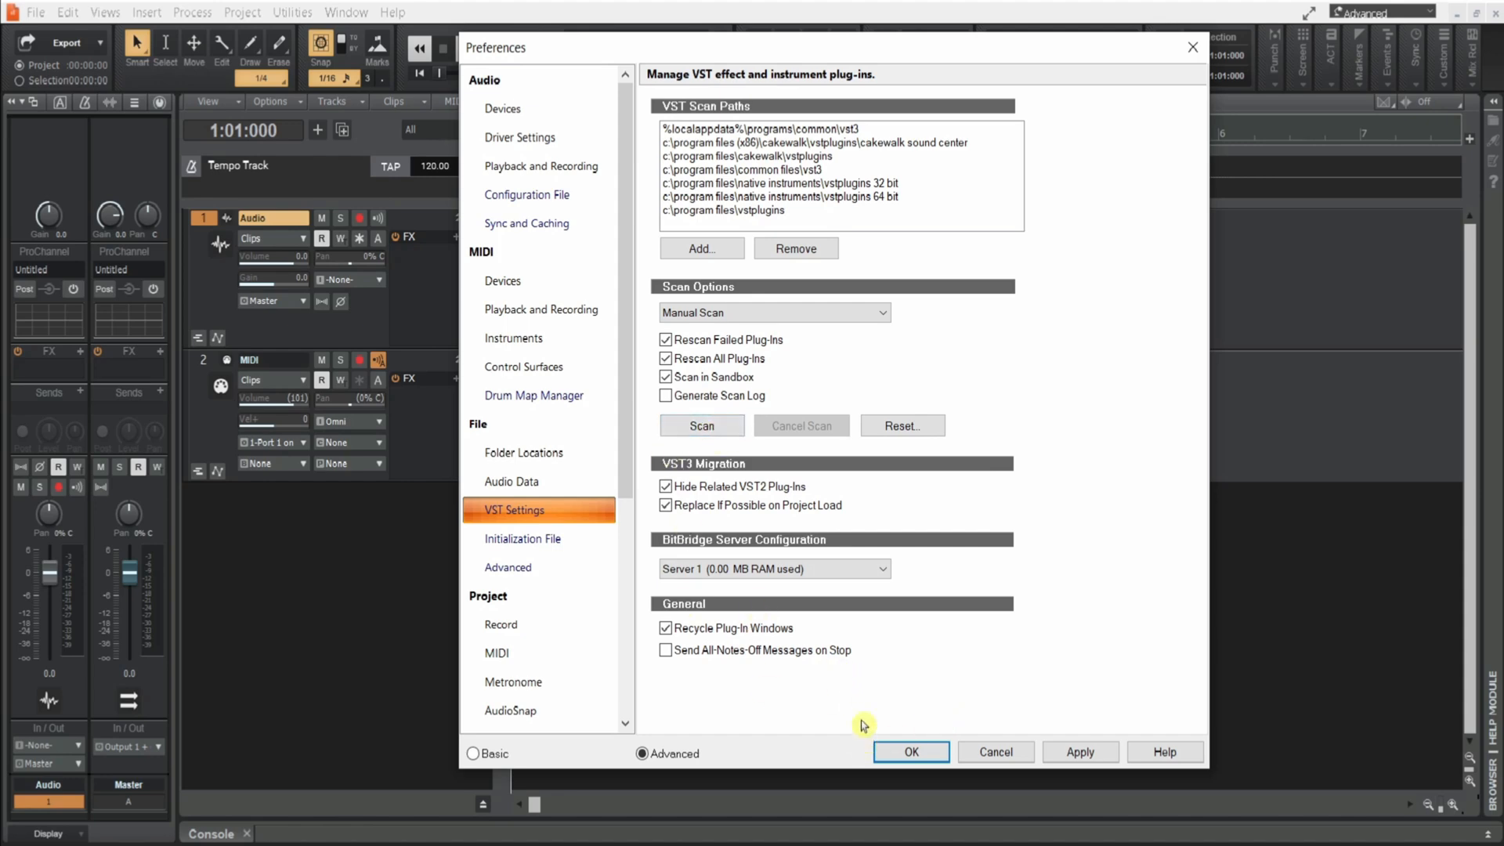
mouse_move(738, 685)
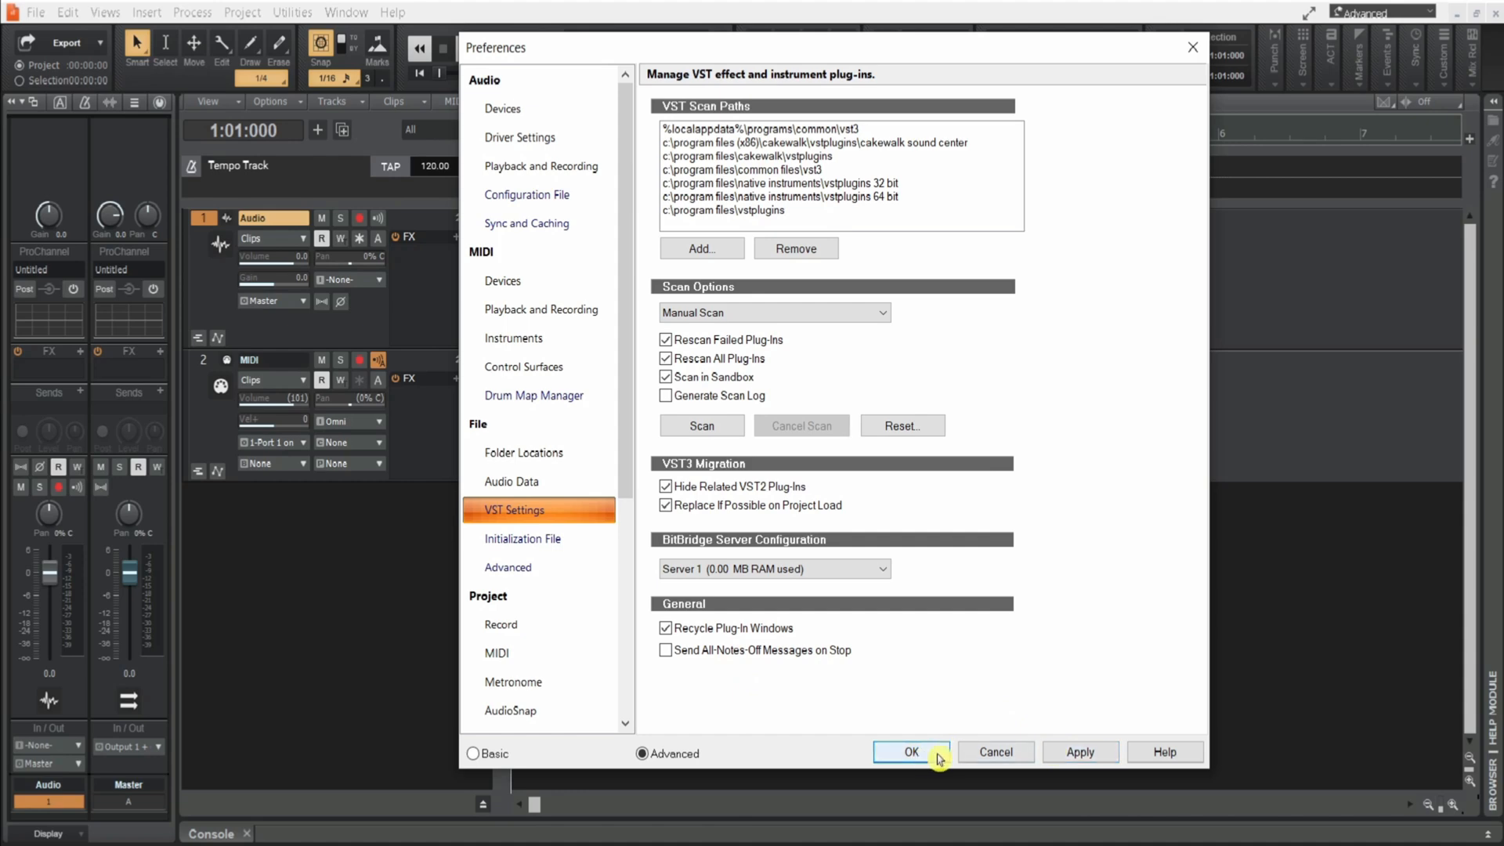
Step: Accept the preferences with OK and show the Audio track FX bin's Insert Audio FX plug-in list
left_click(909, 751)
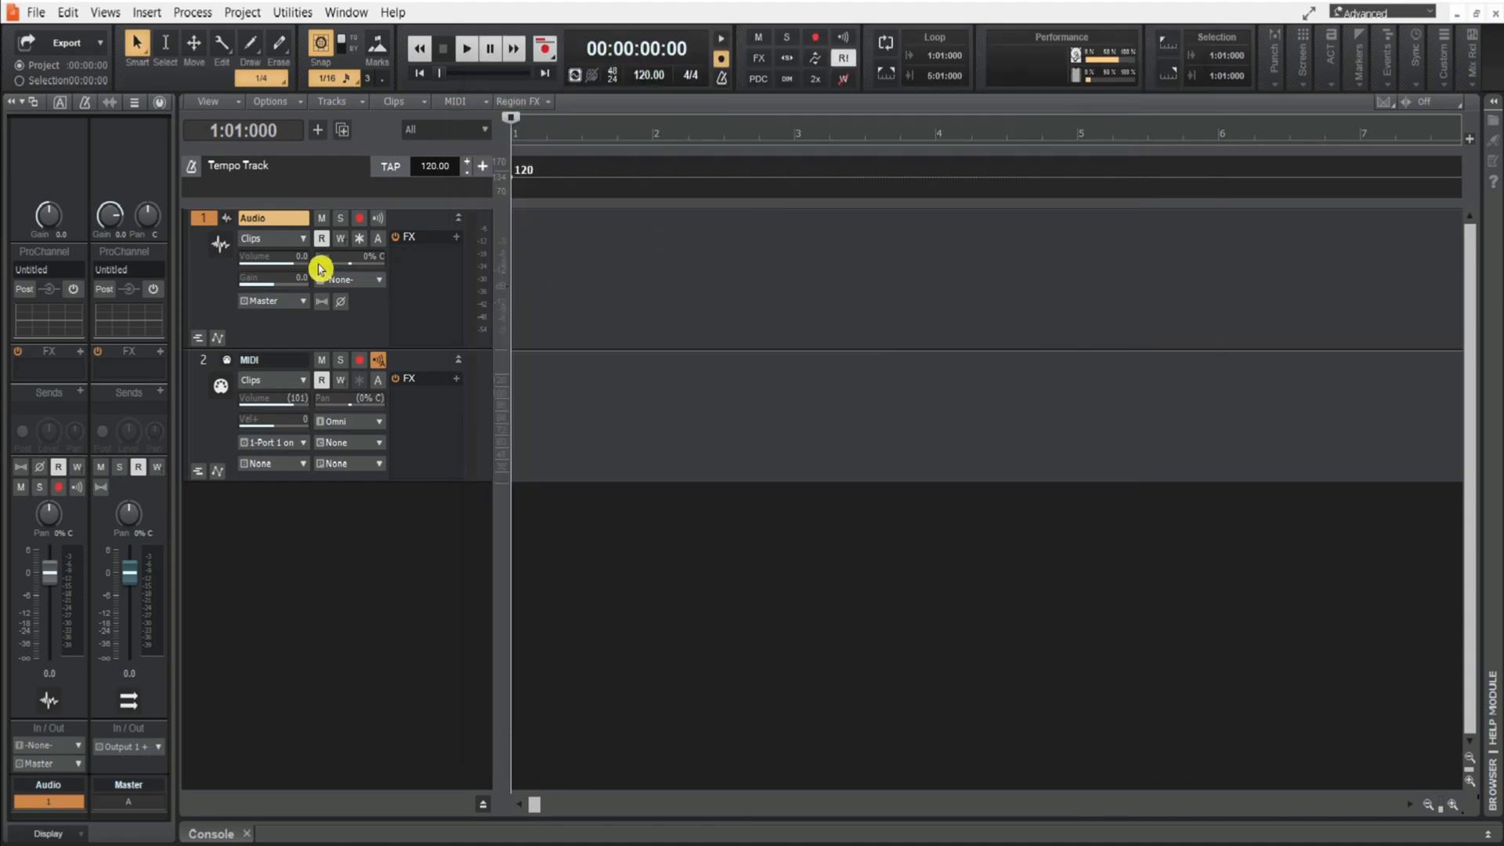
mouse_move(413, 420)
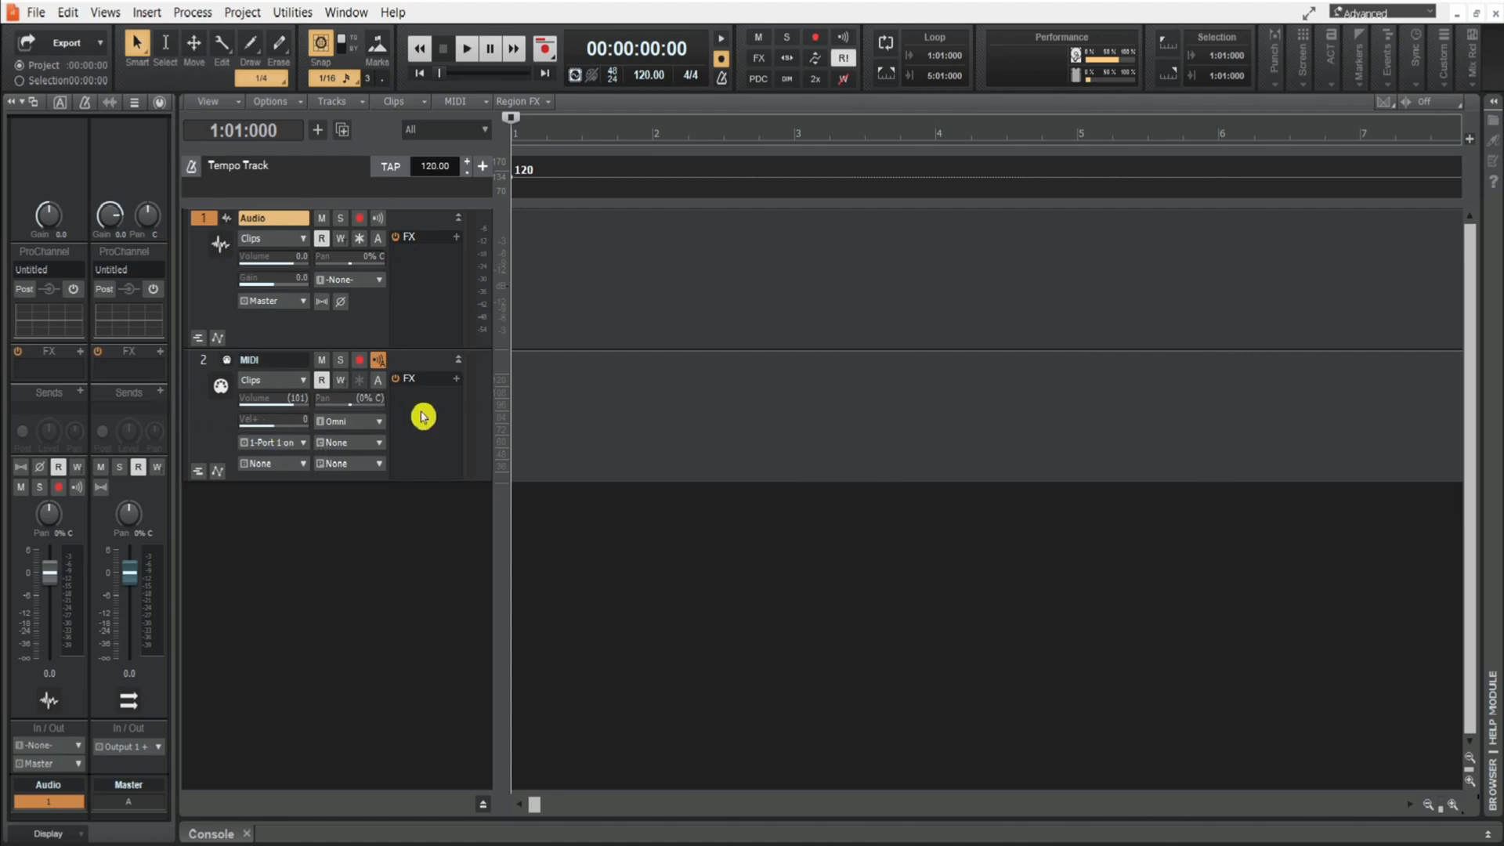
mouse_move(432, 290)
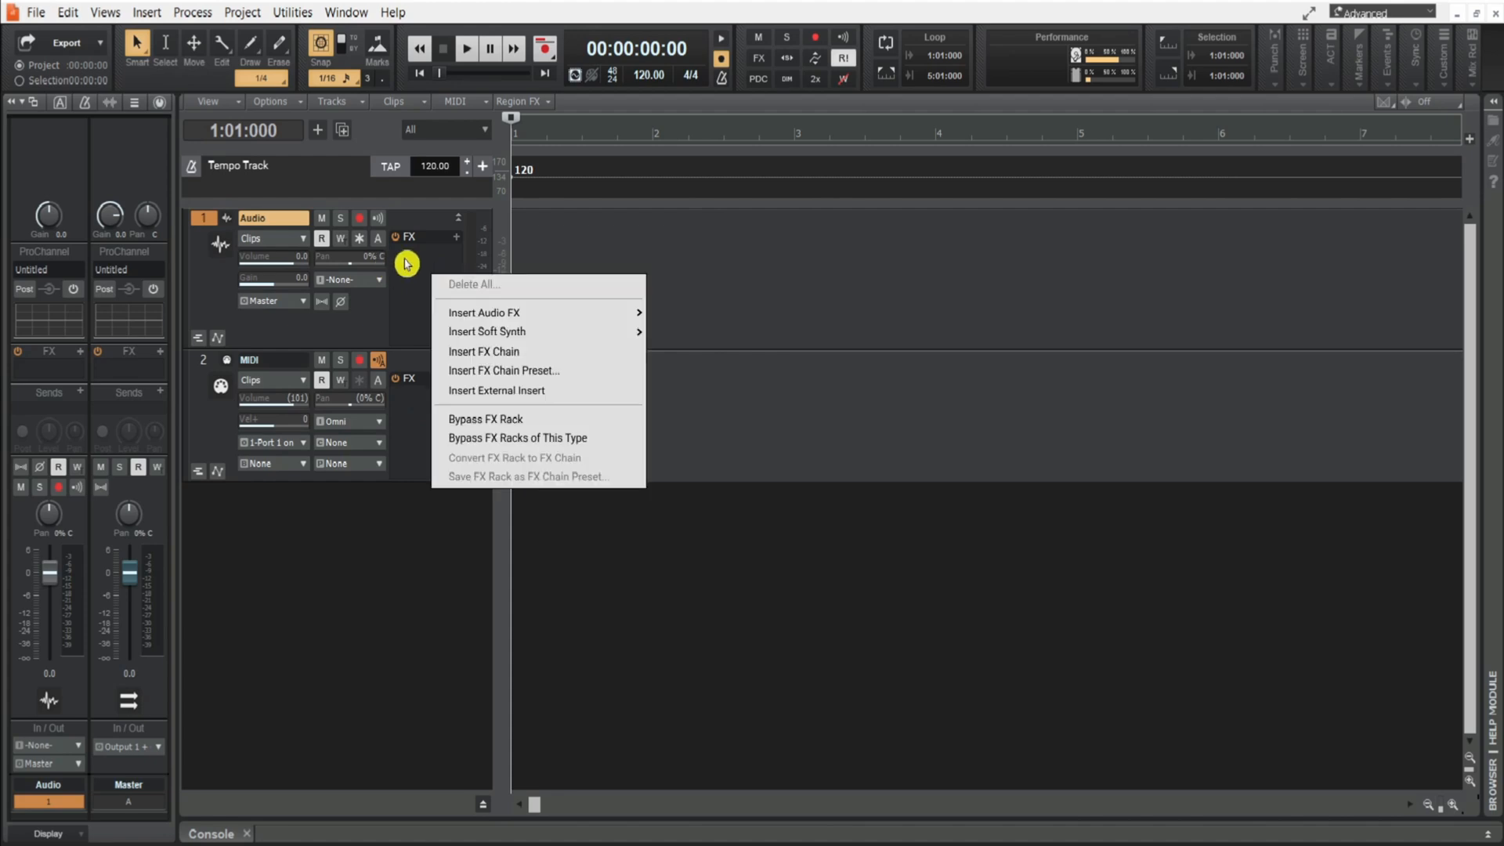
left_click(484, 313)
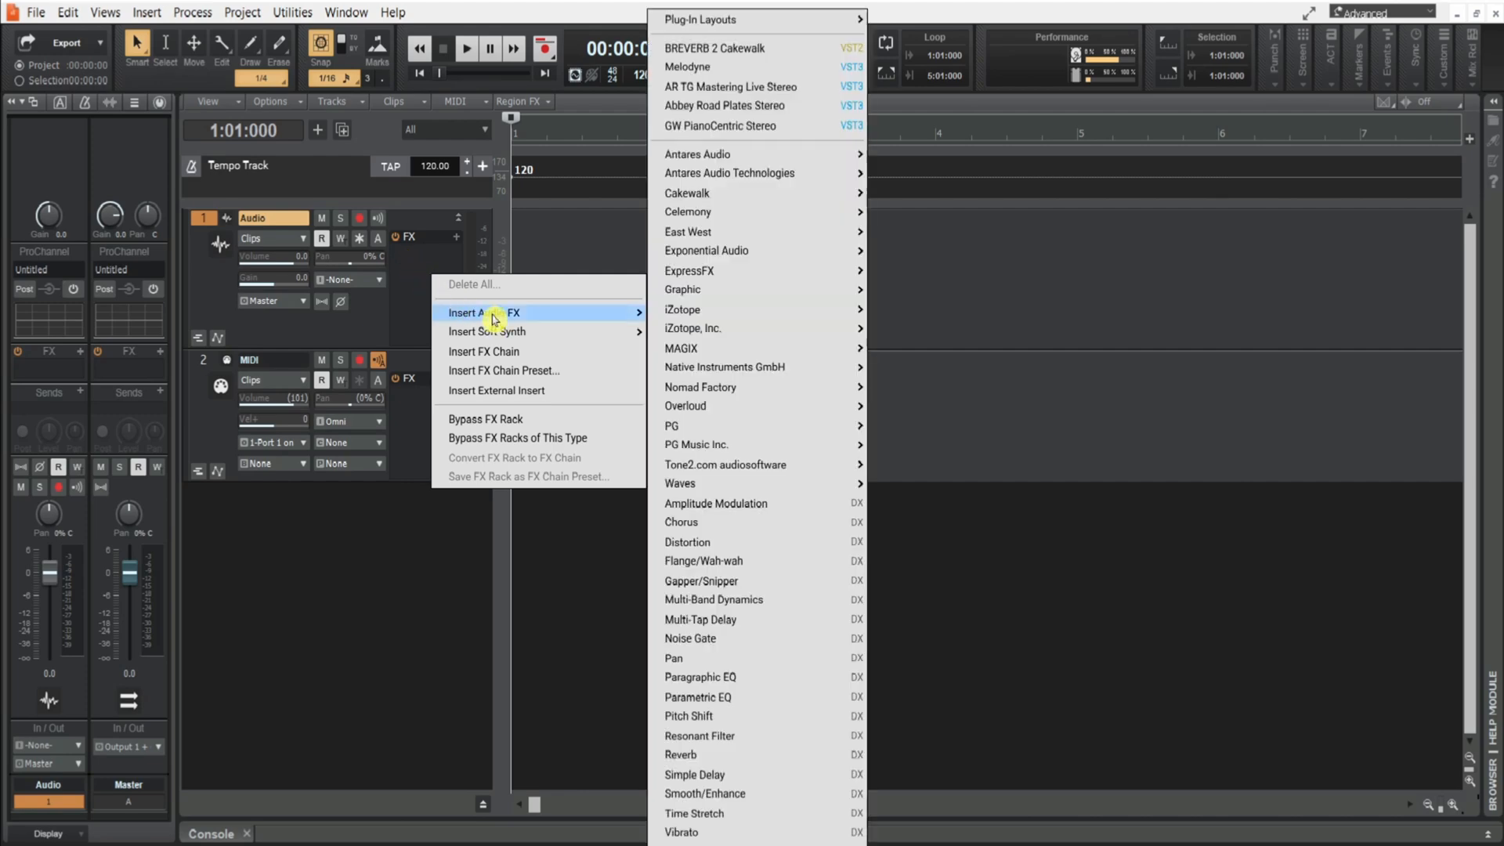
mouse_move(736, 677)
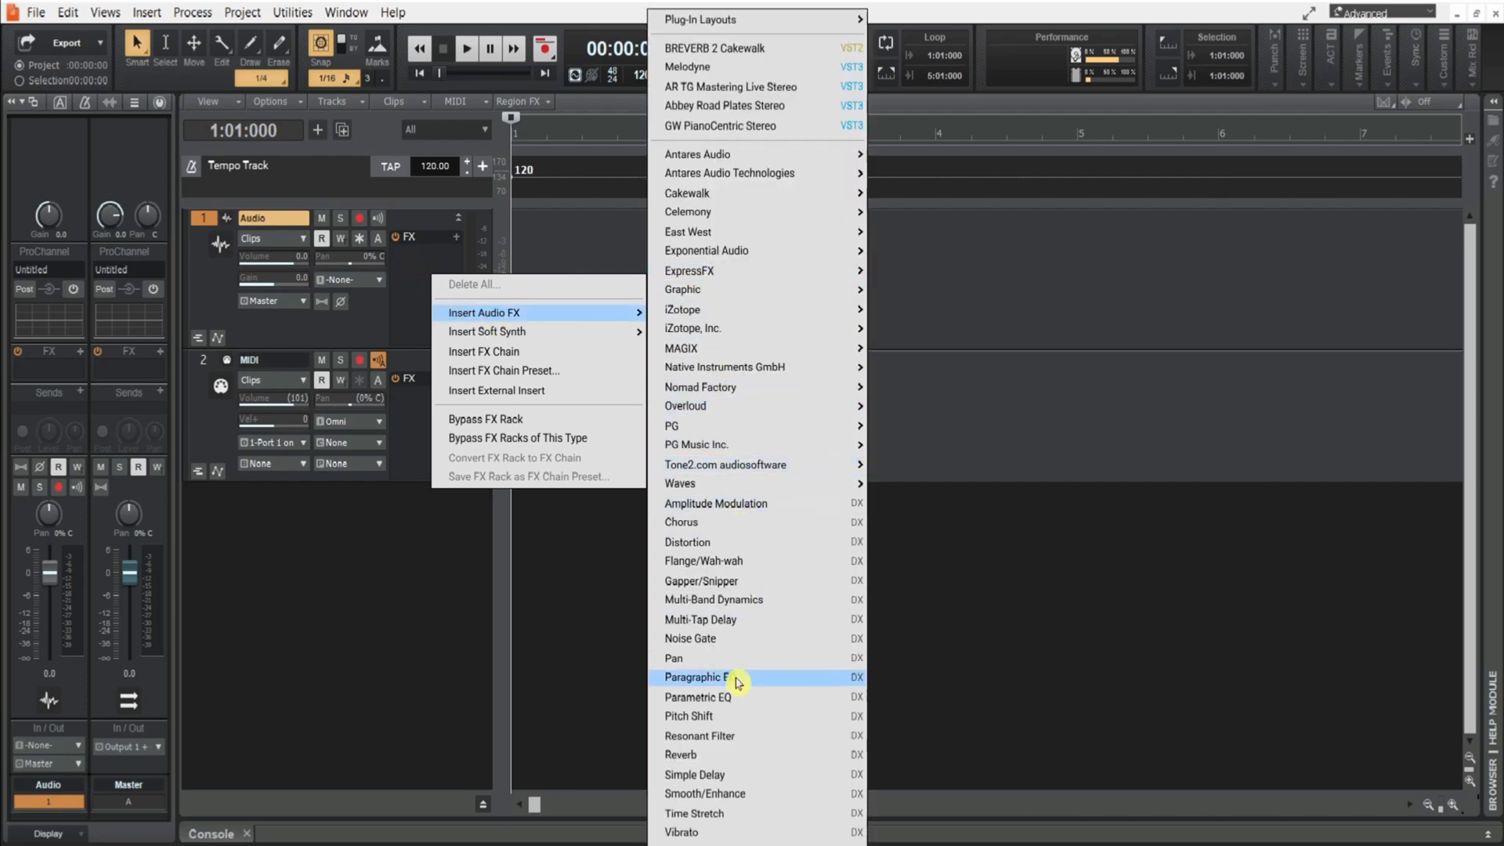
mouse_move(728, 105)
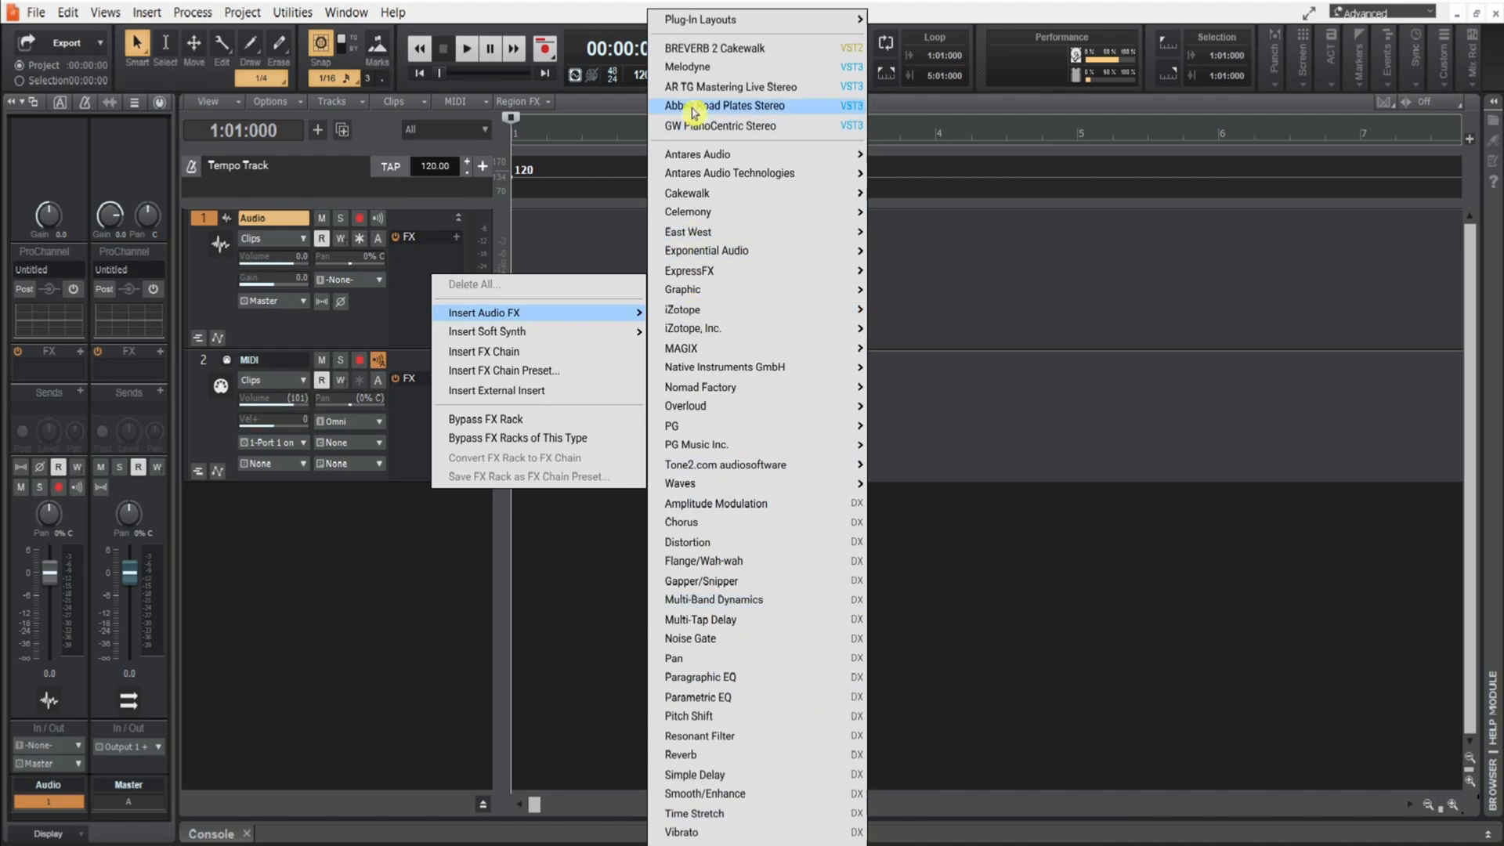
Step: Dismiss the FX plug-in menus without inserting anything
left_click(191, 13)
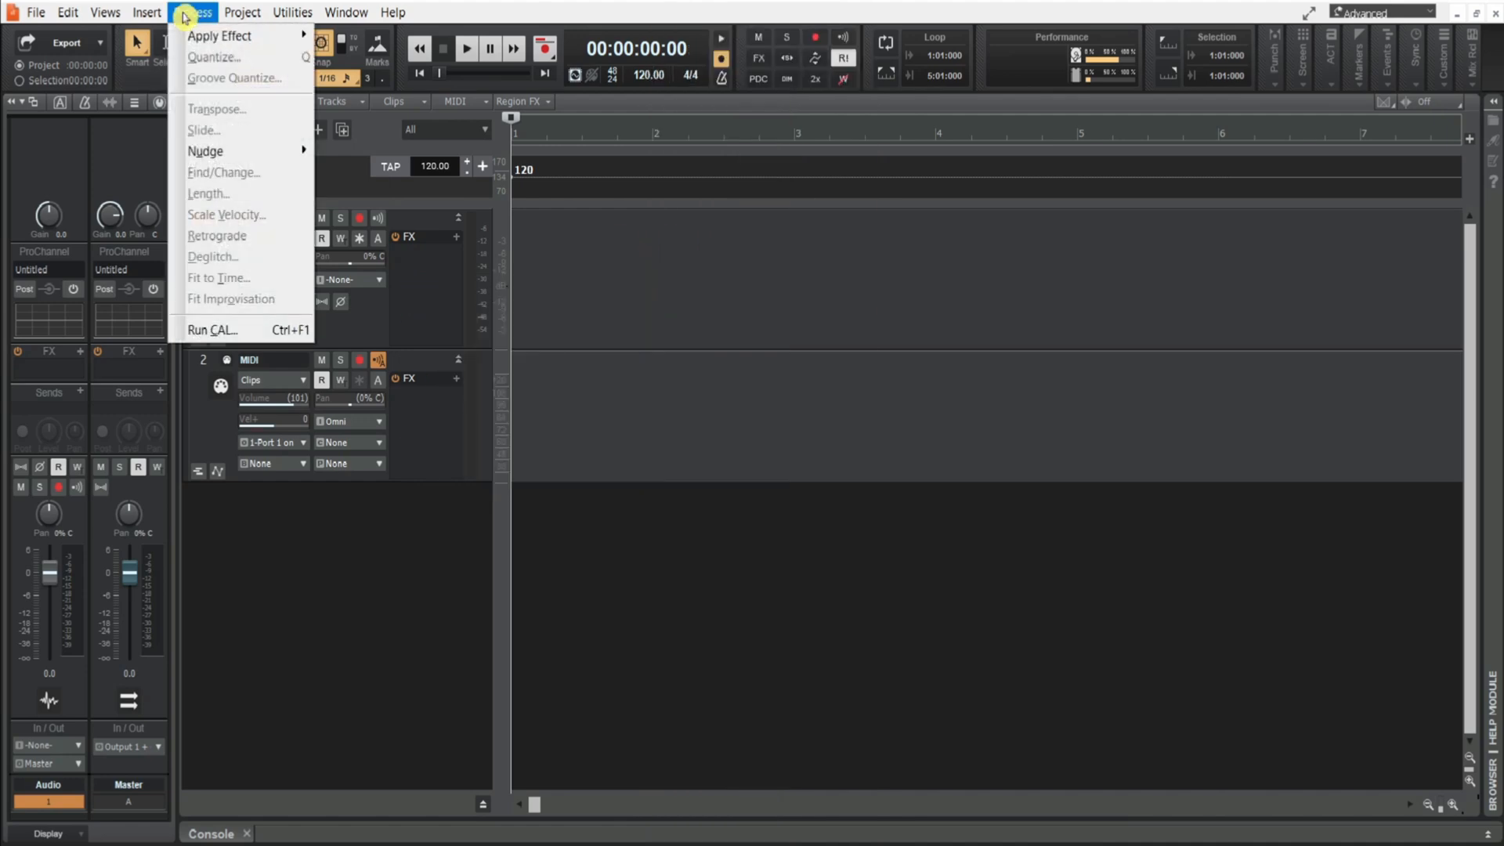
mouse_move(594, 254)
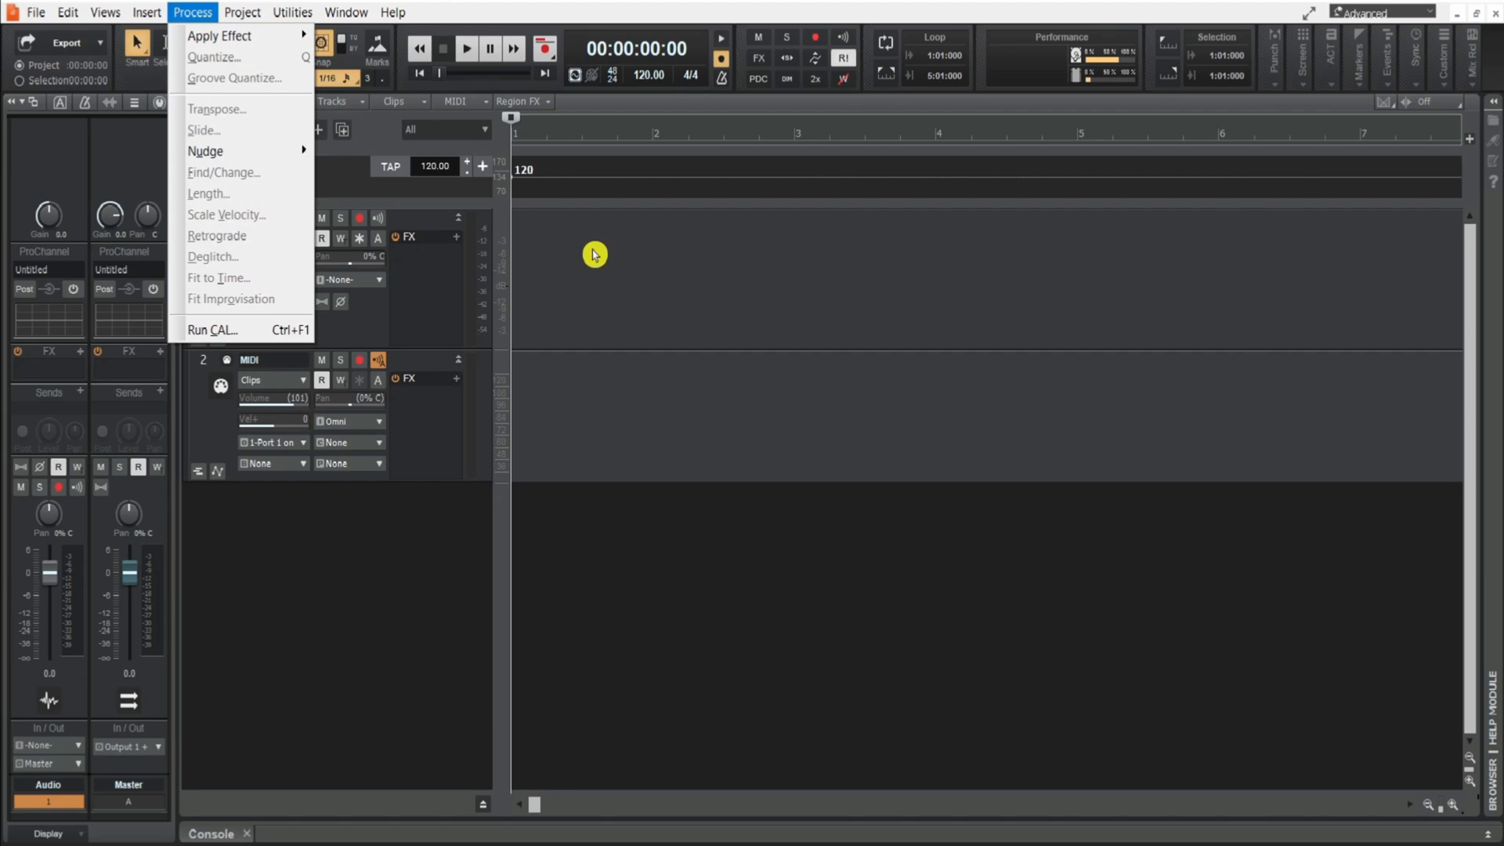
mouse_move(220, 36)
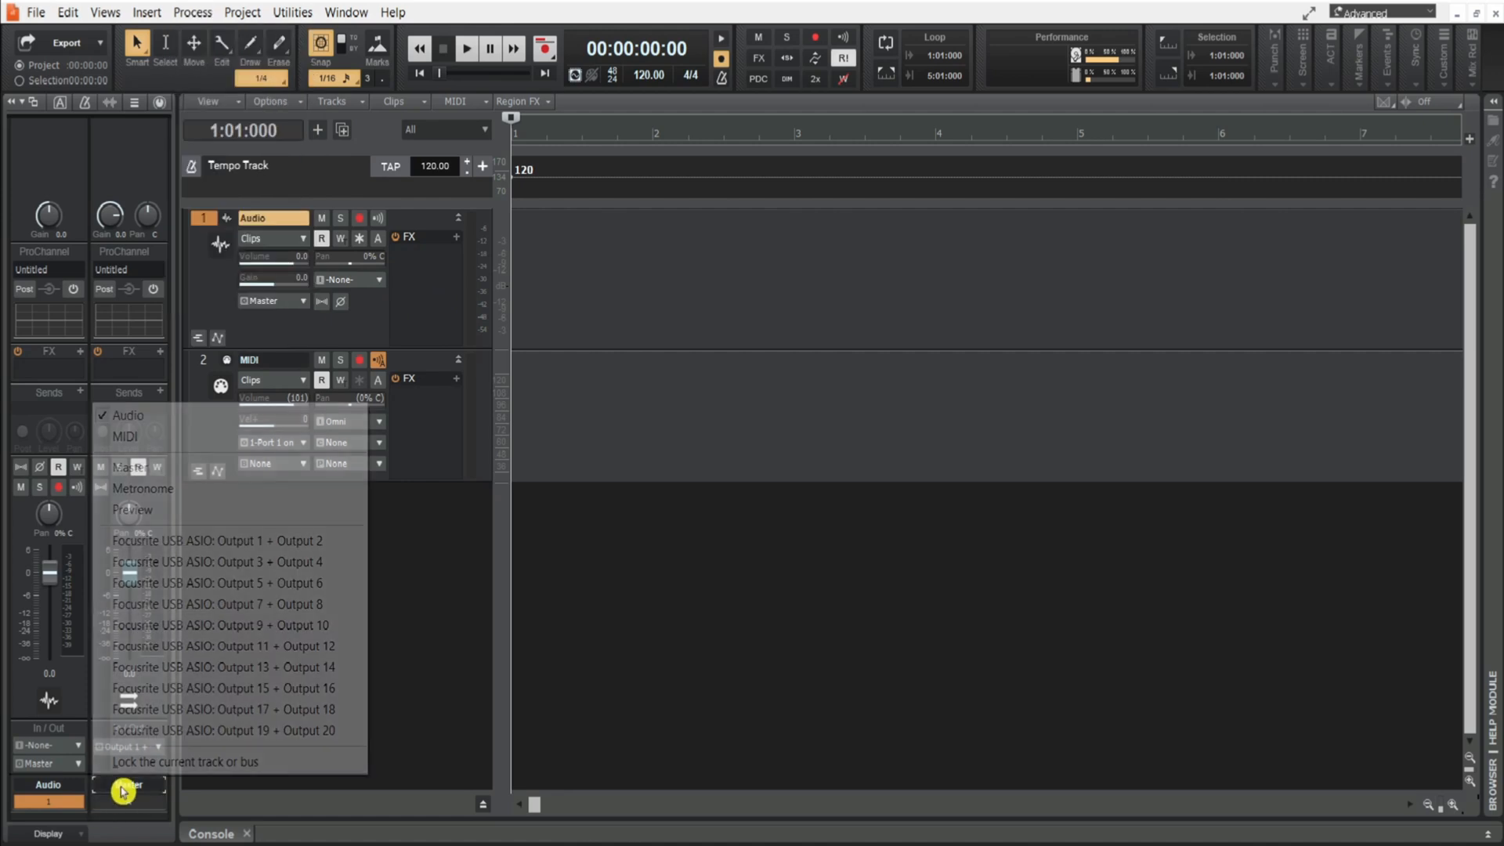
Step: Select the Master bus from the Inspector's track/bus list
left_click(128, 467)
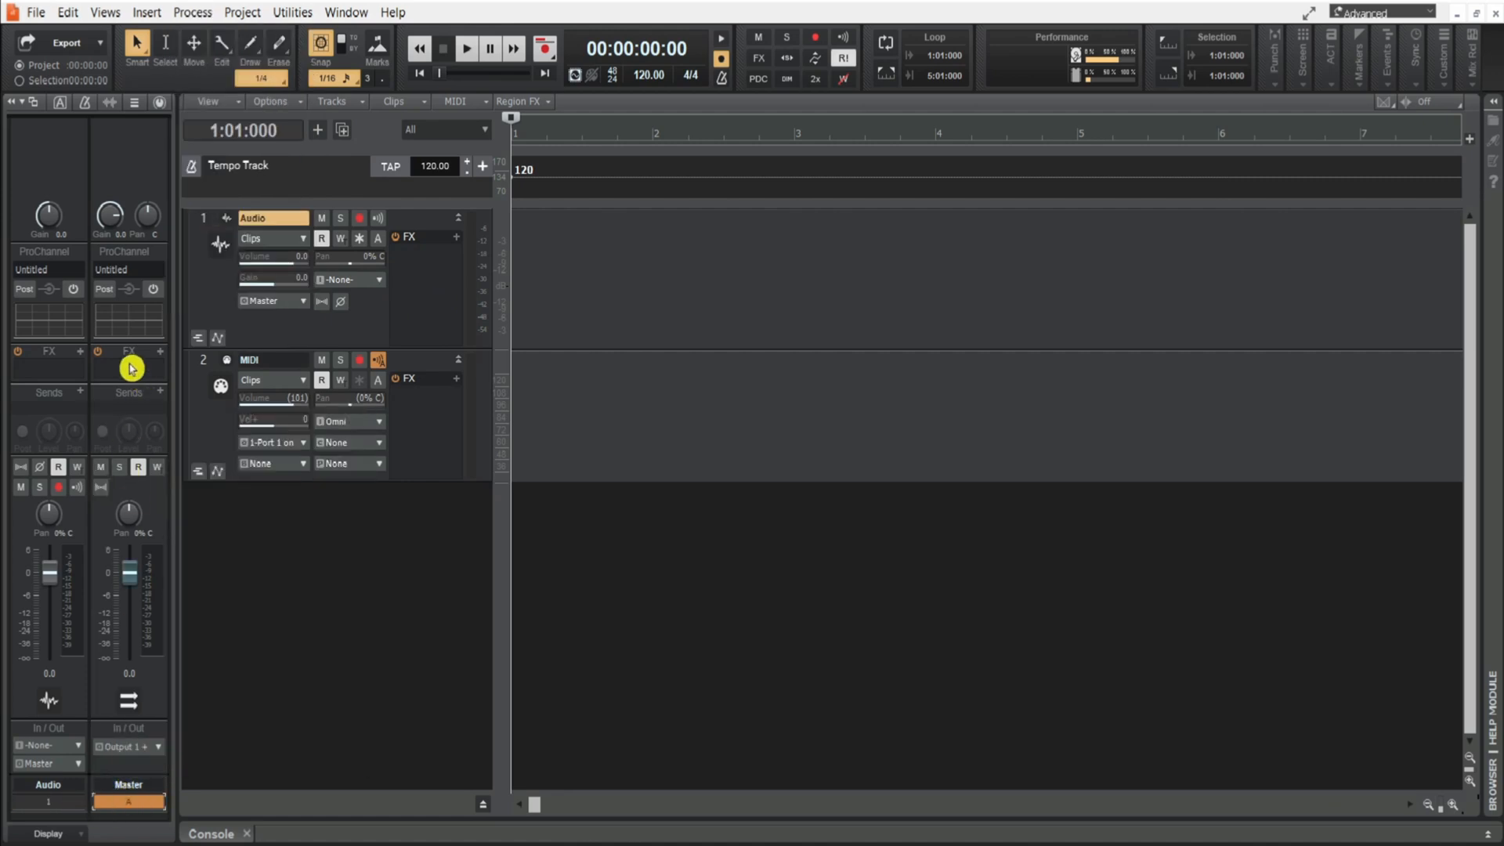
mouse_move(161, 356)
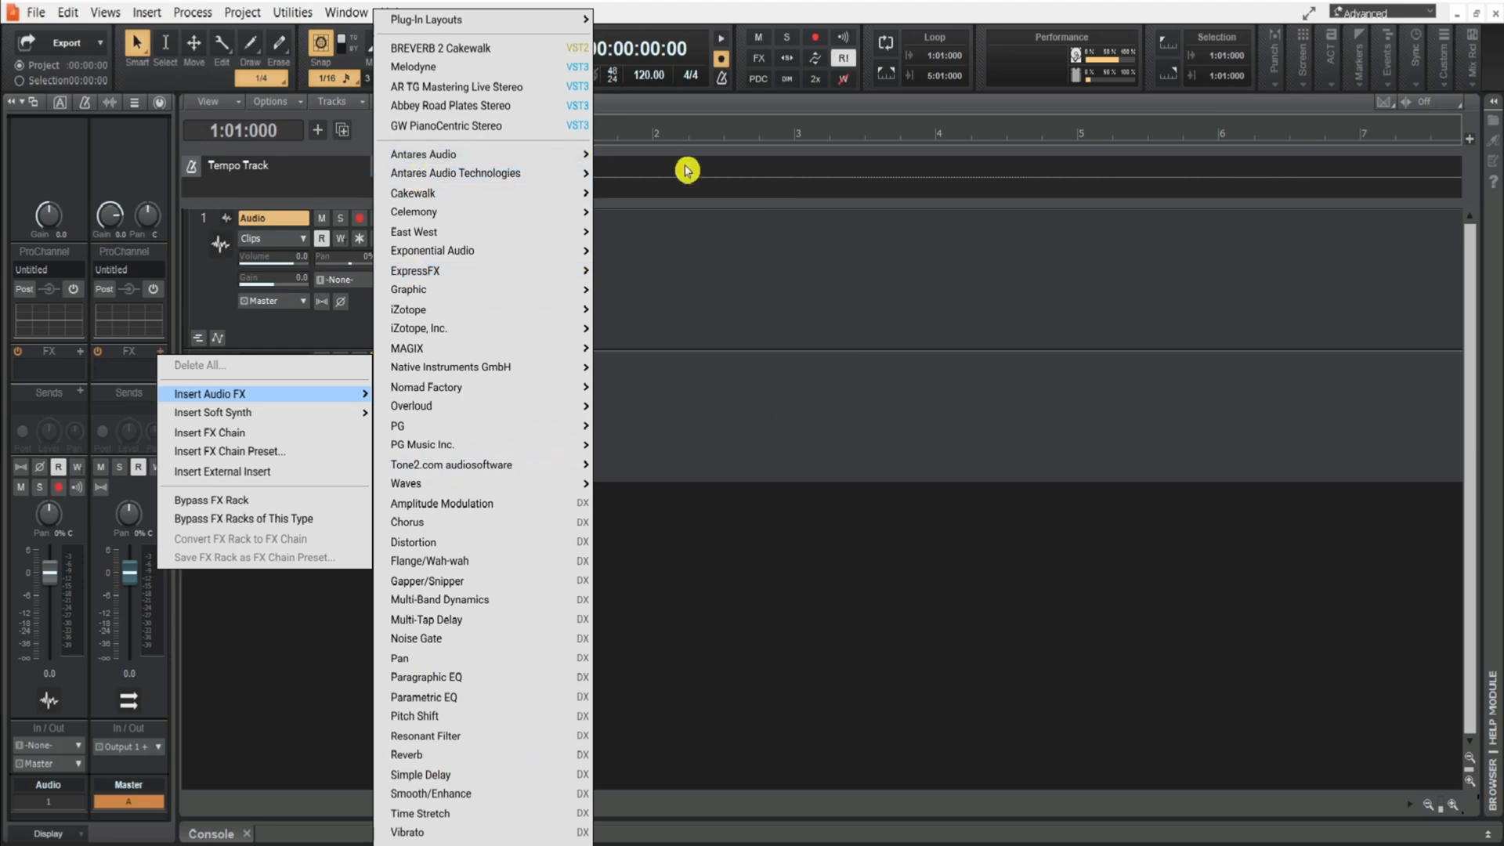
mouse_move(680, 252)
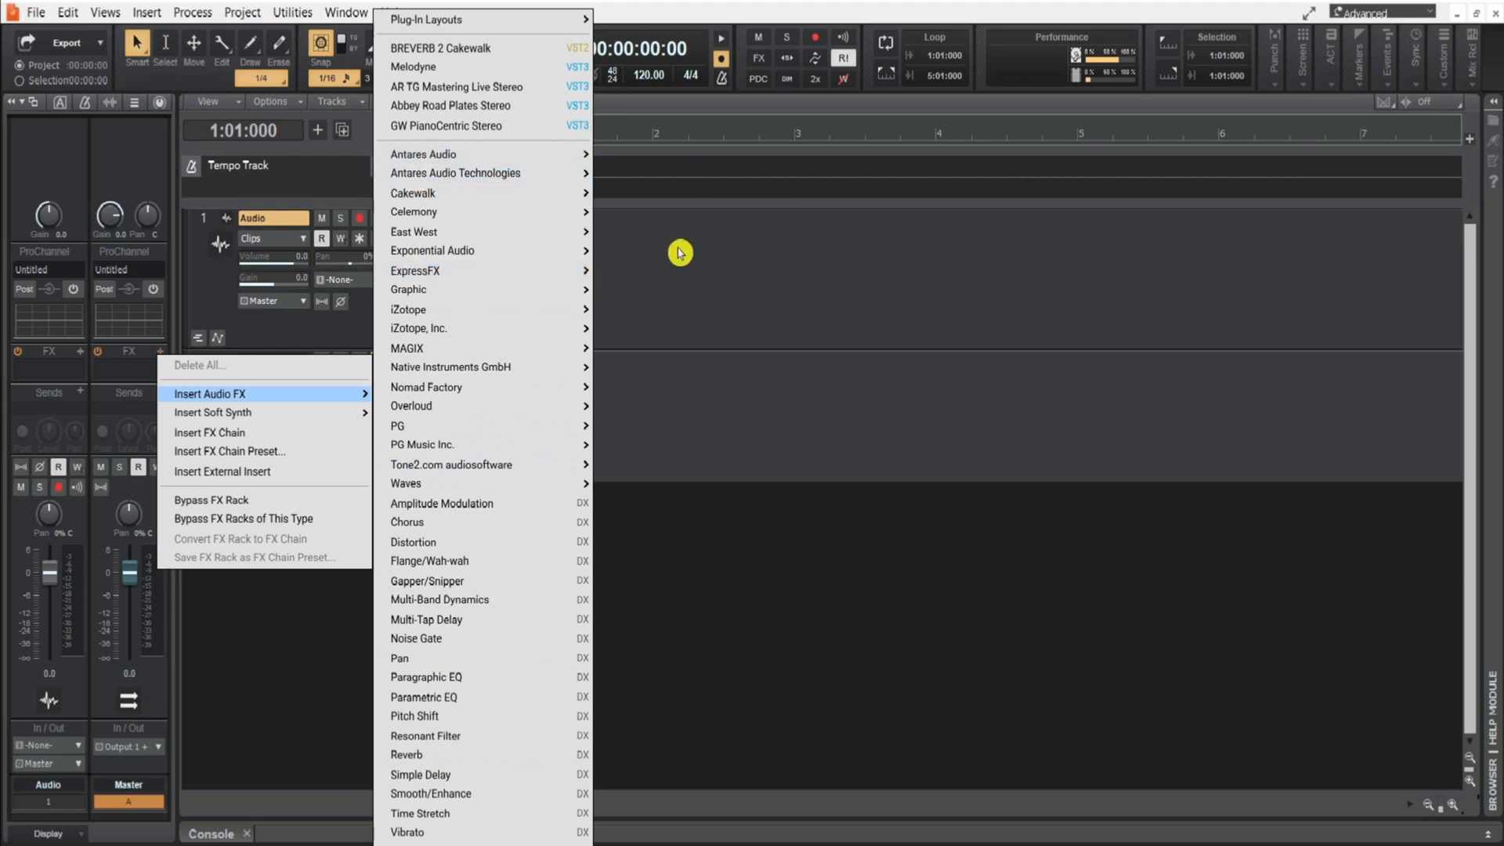